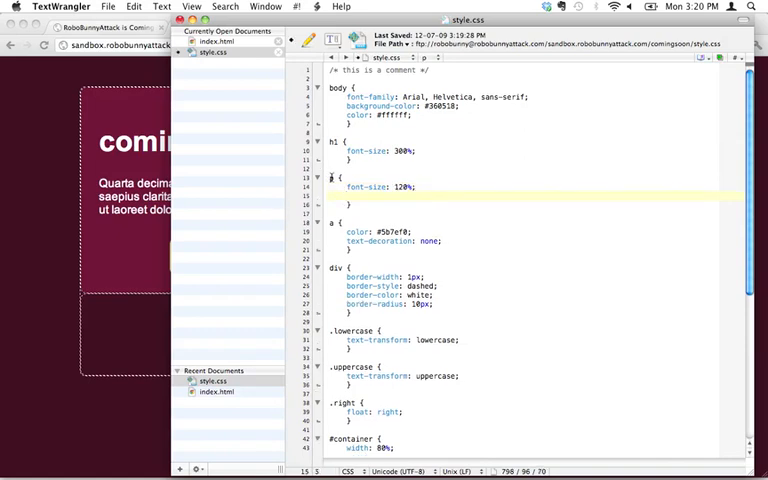
Step: Add a line-height declaration to the p rule in style.css, settling on 1.75
type("line-height:")
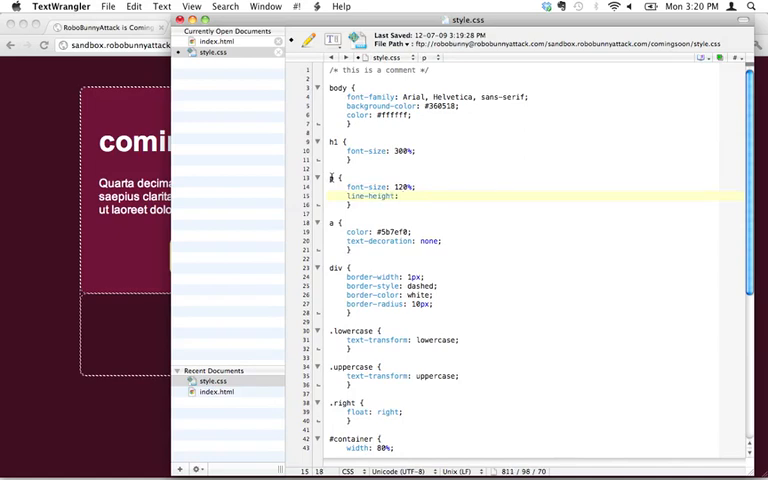
type("1.75;")
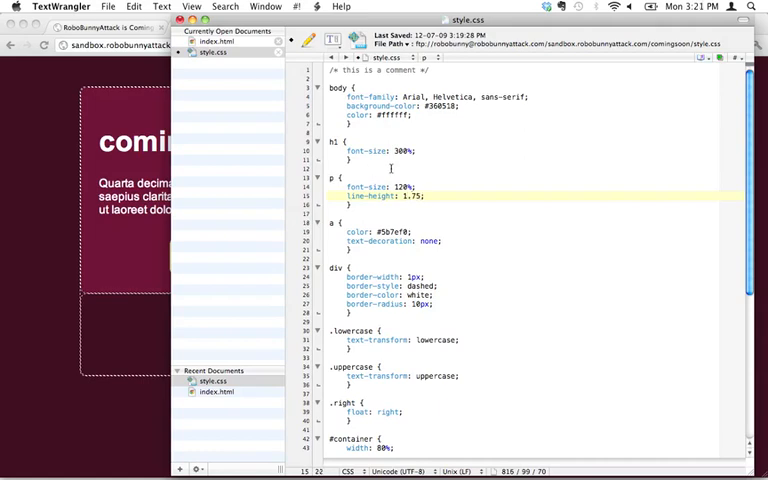
type("2")
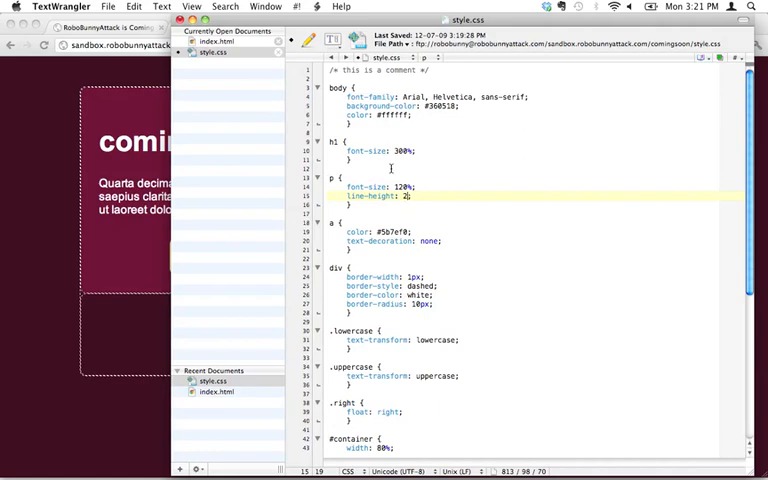
type(";")
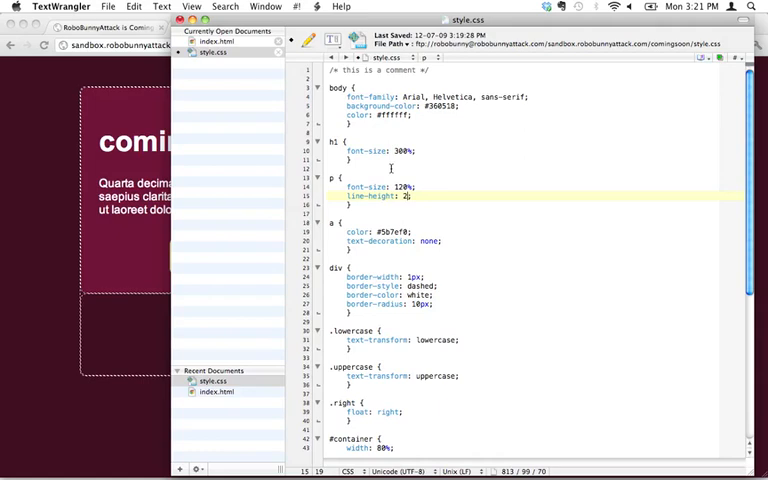
type("1.75")
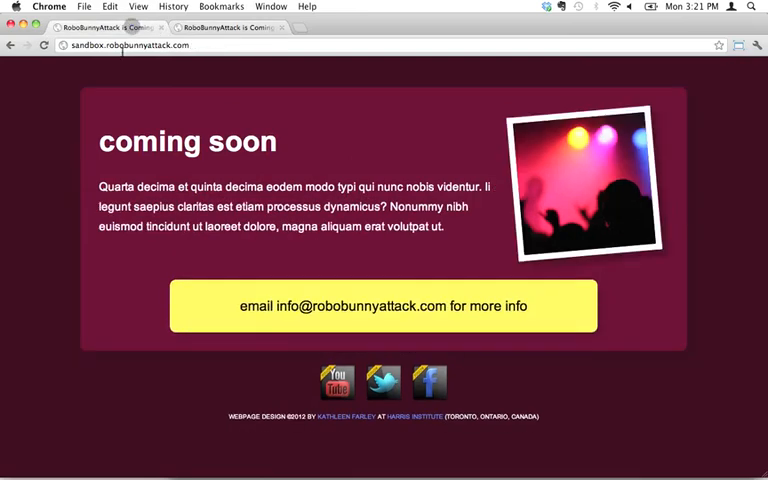
mouse_move(143, 127)
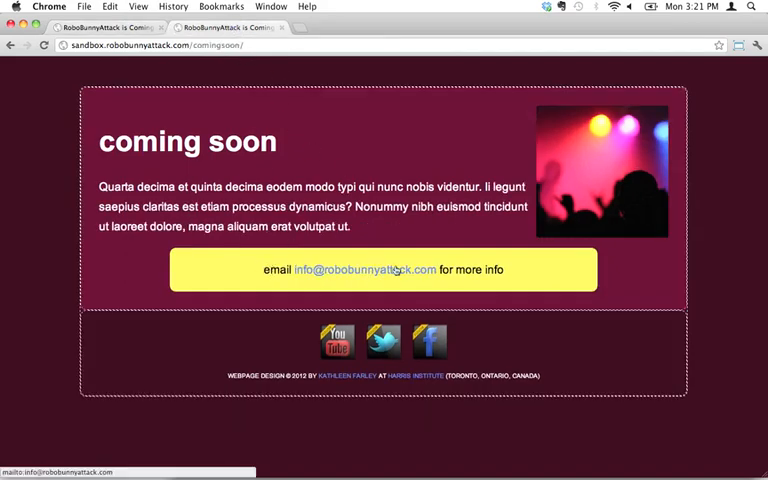
mouse_move(450, 275)
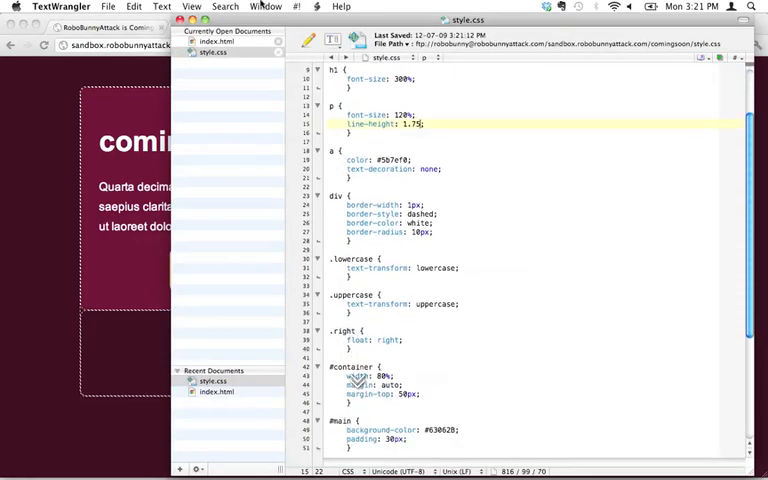
Step: Confirm the email box's priority id in index.html, then return to style.css
left_click(217, 42)
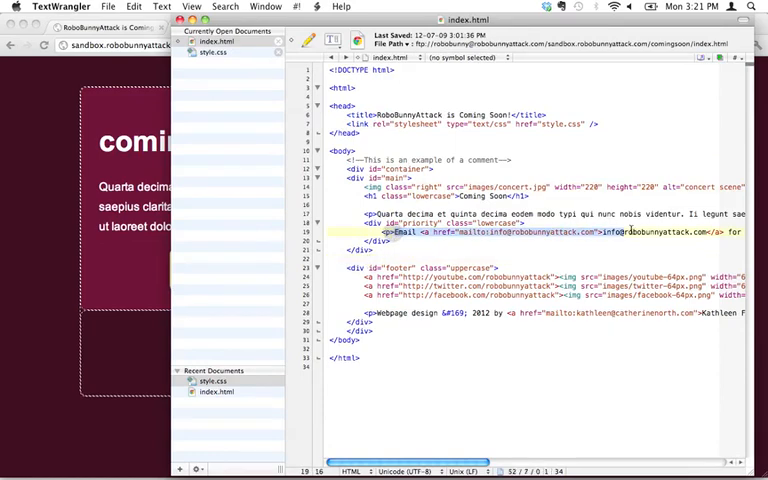
left_click(400, 222)
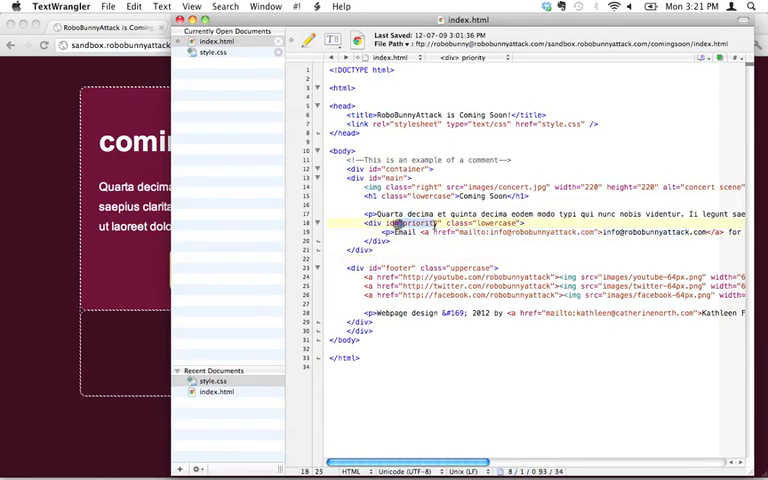
left_click(213, 52)
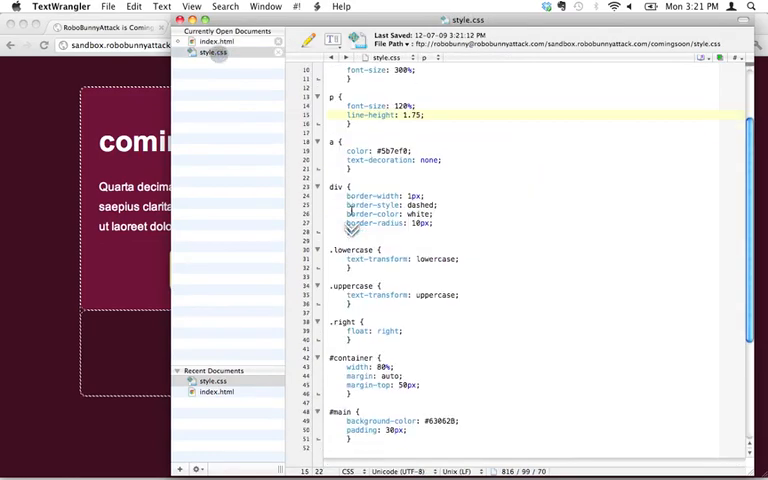
Step: Add font-size: 120% to the #priority rule
scroll("down", 3)
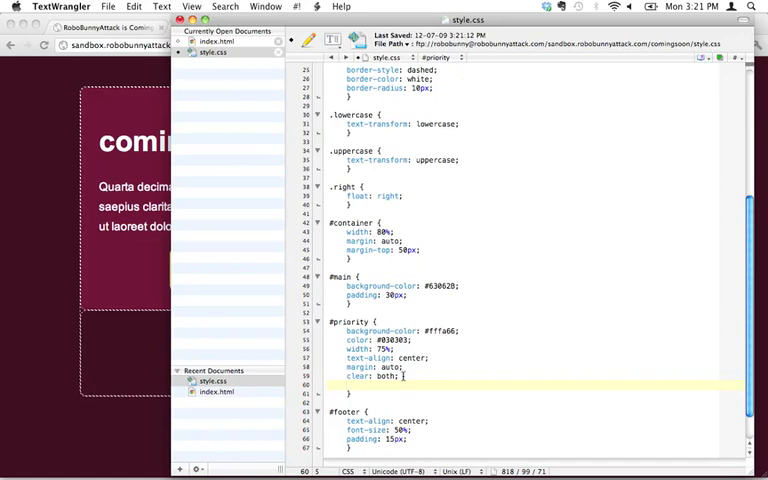
type("font-size:")
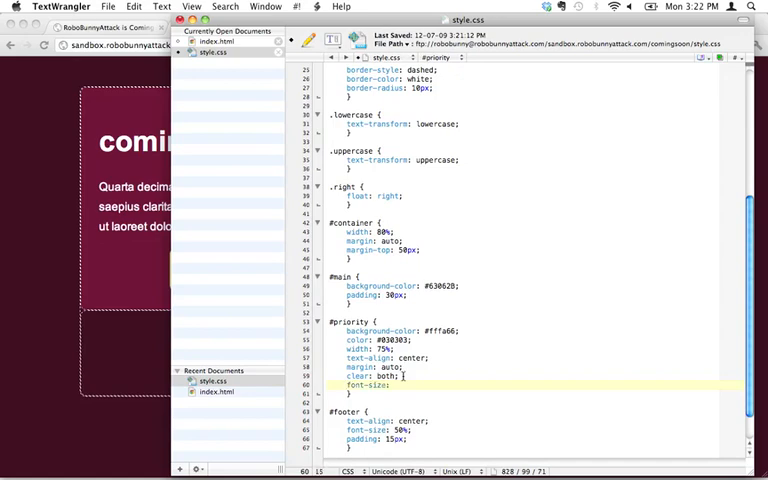
type("120%")
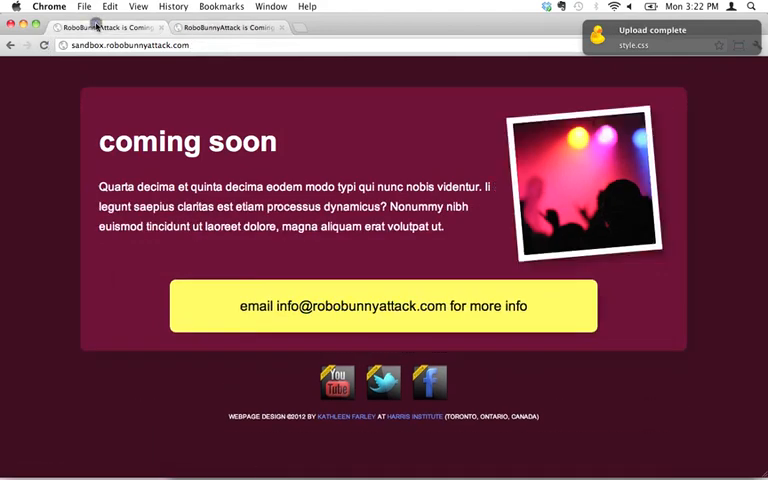
left_click(230, 27)
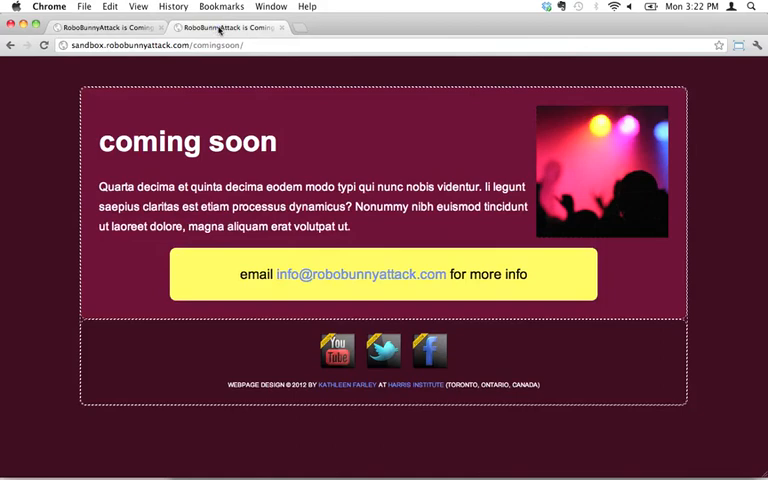
left_click(105, 27)
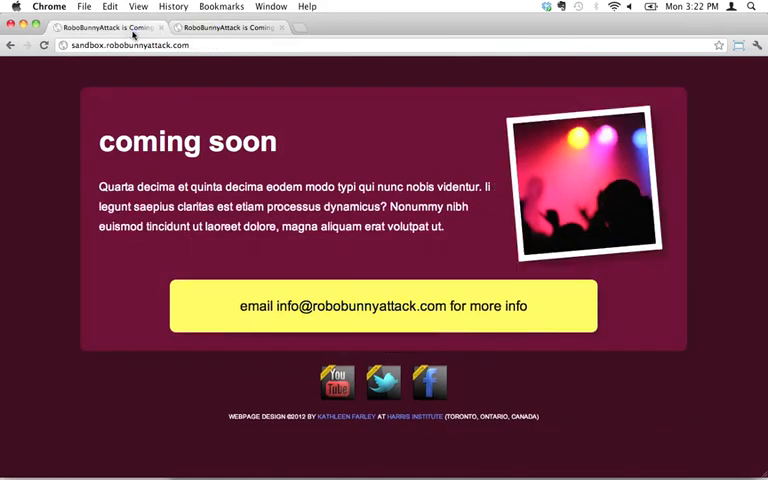